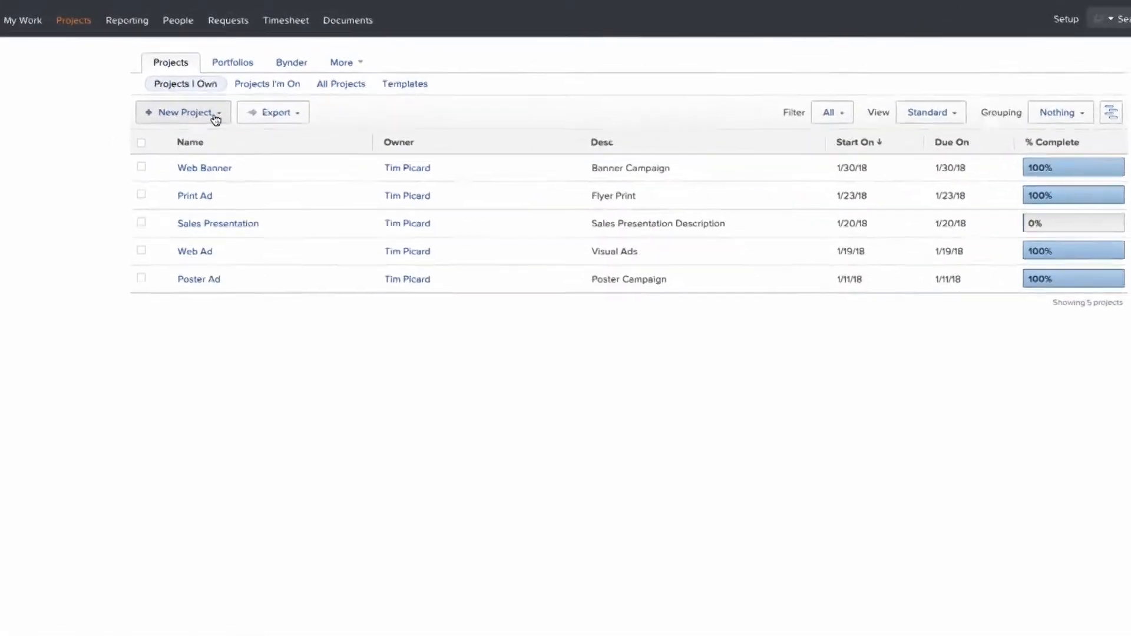
Start a blank new project and title it 'Bynder/Workfront One Pager'.
click(182, 112)
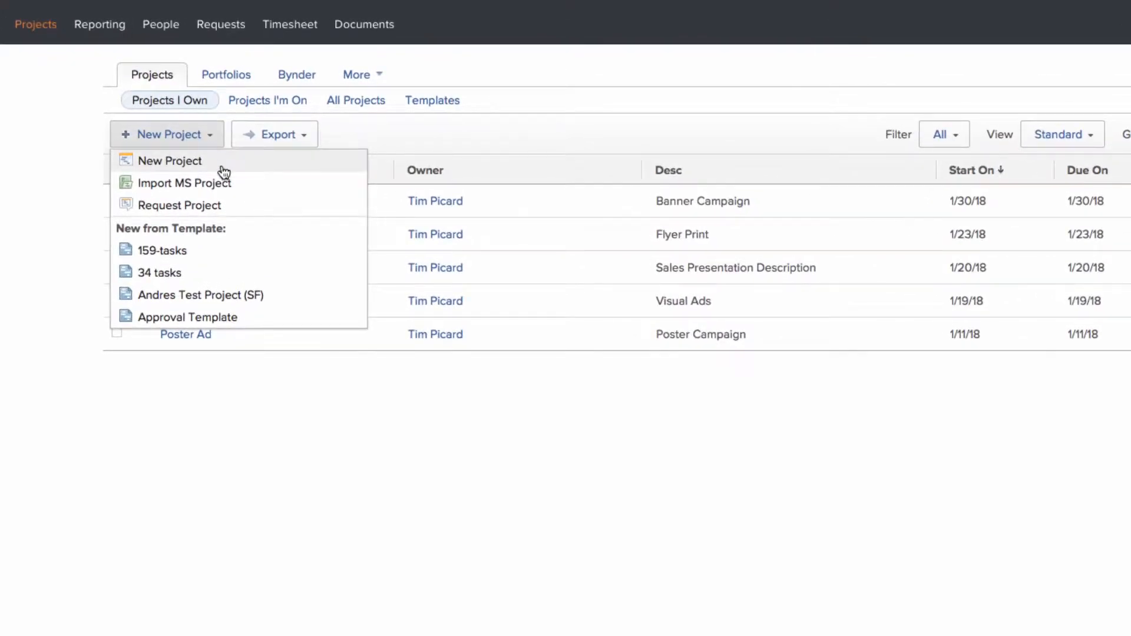
click(170, 160)
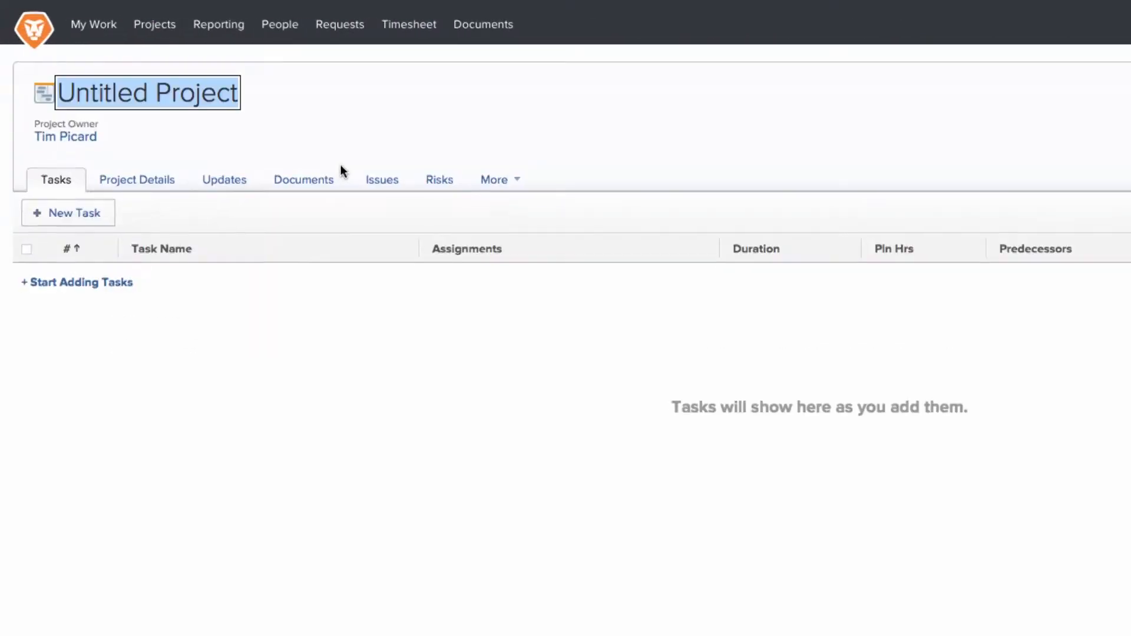
text(By)
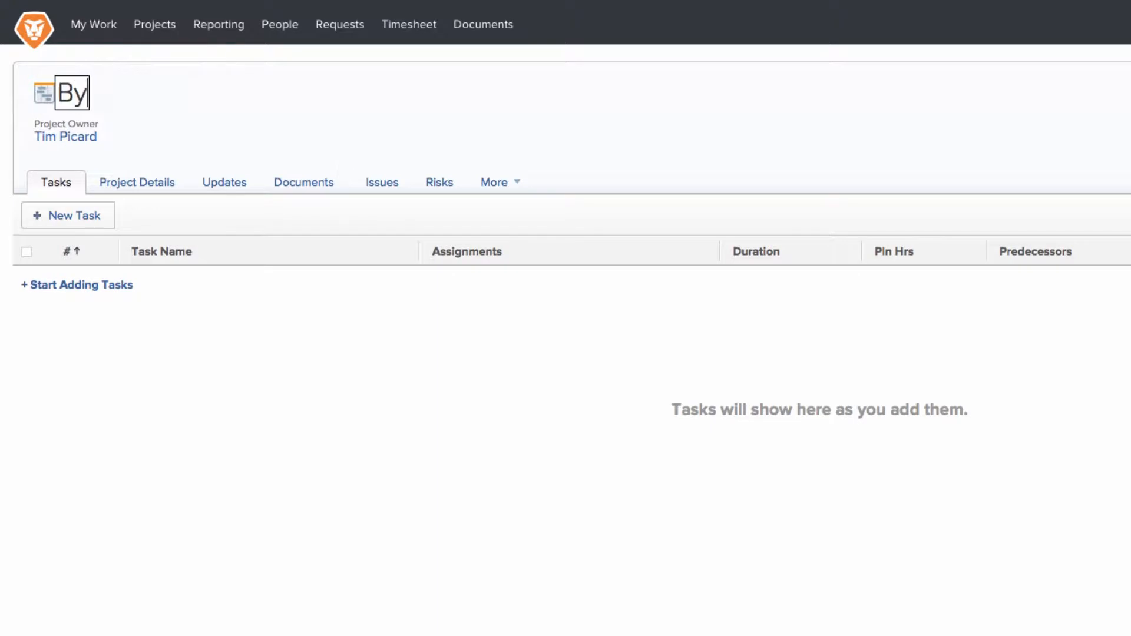
text(Bynder/Workfront One Pager)
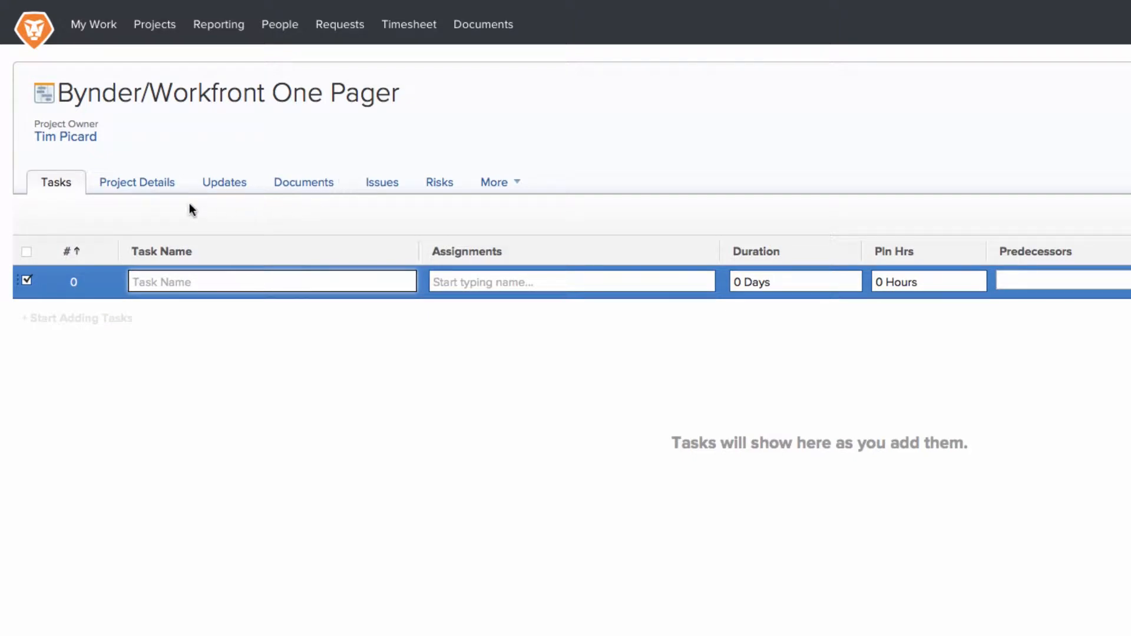
Attach the Bynder Asset Type and Bynder Sub-Asset Type custom forms in Project Details, then edit them.
click(136, 182)
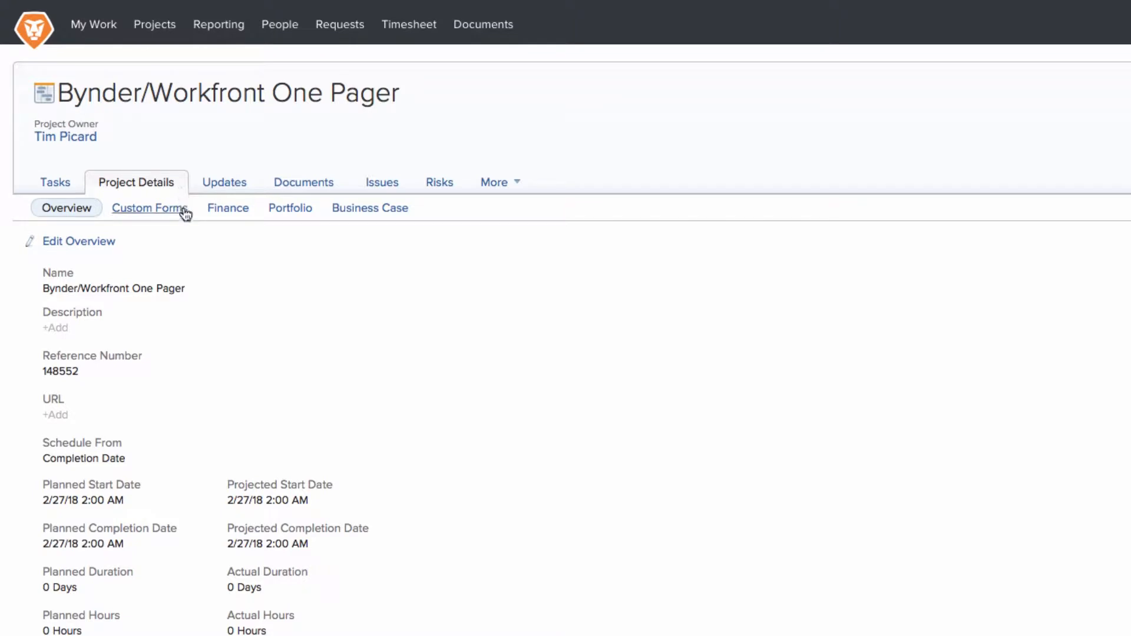
click(149, 208)
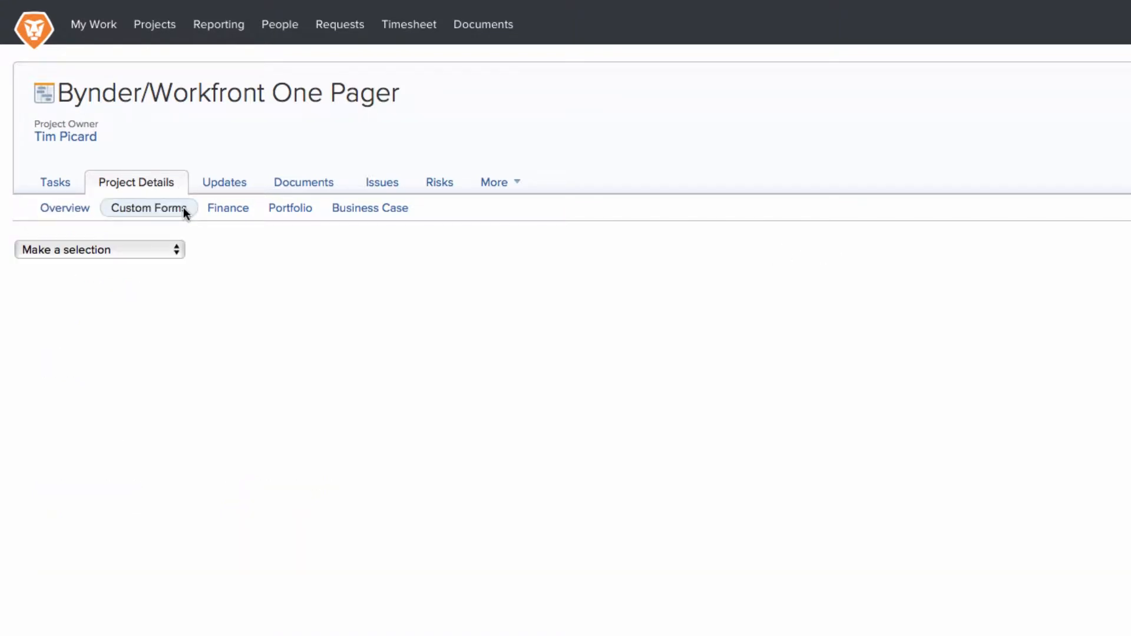
click(99, 248)
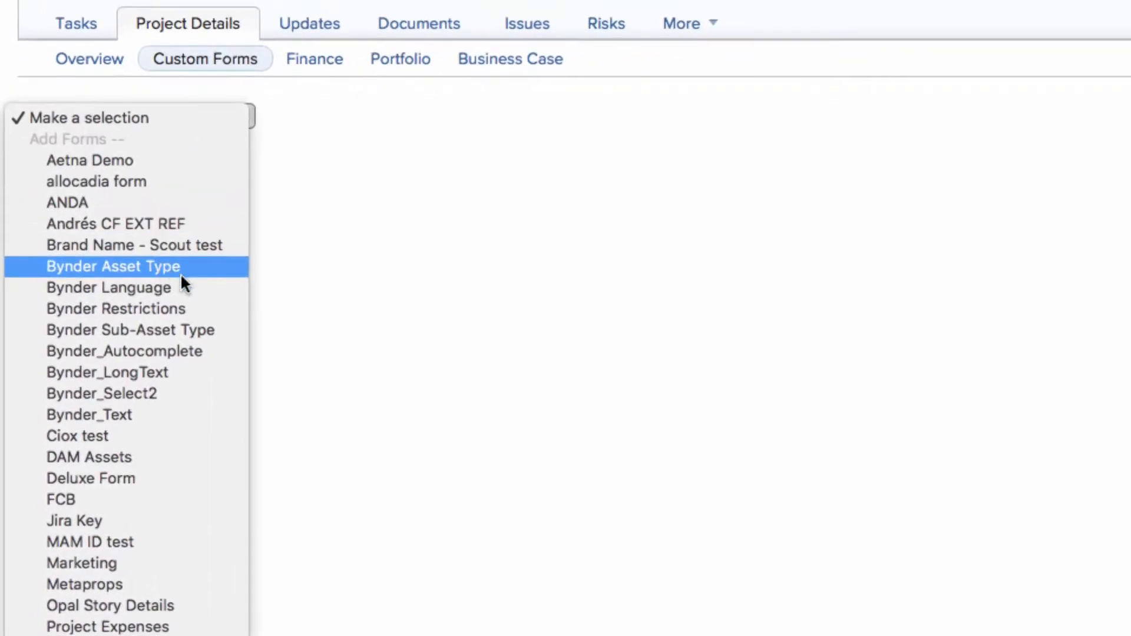
click(113, 267)
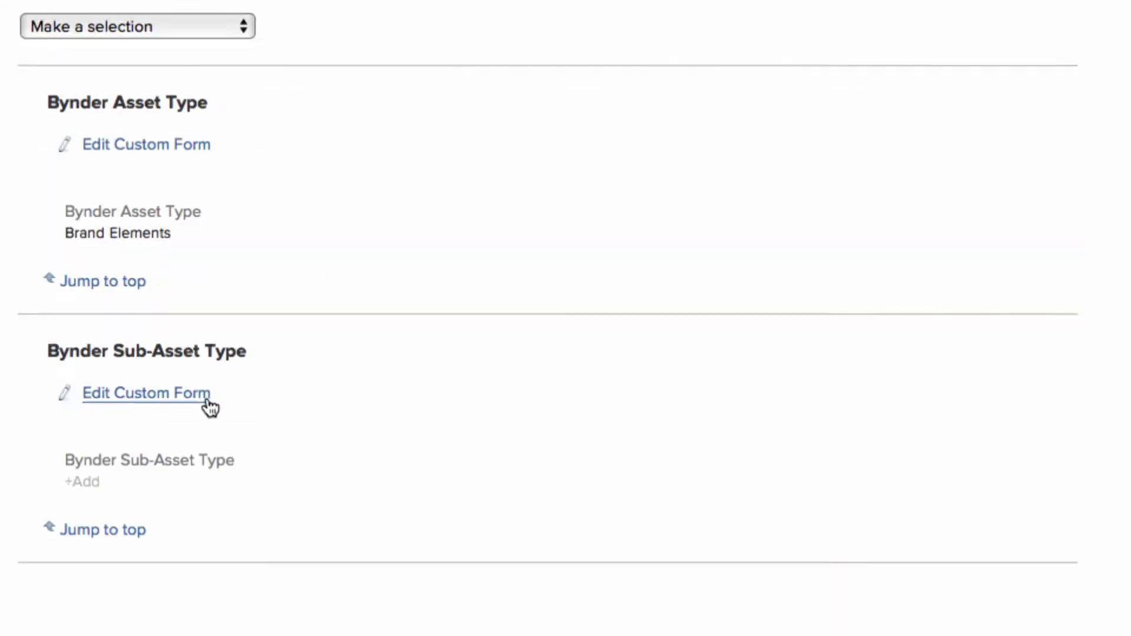
click(170, 436)
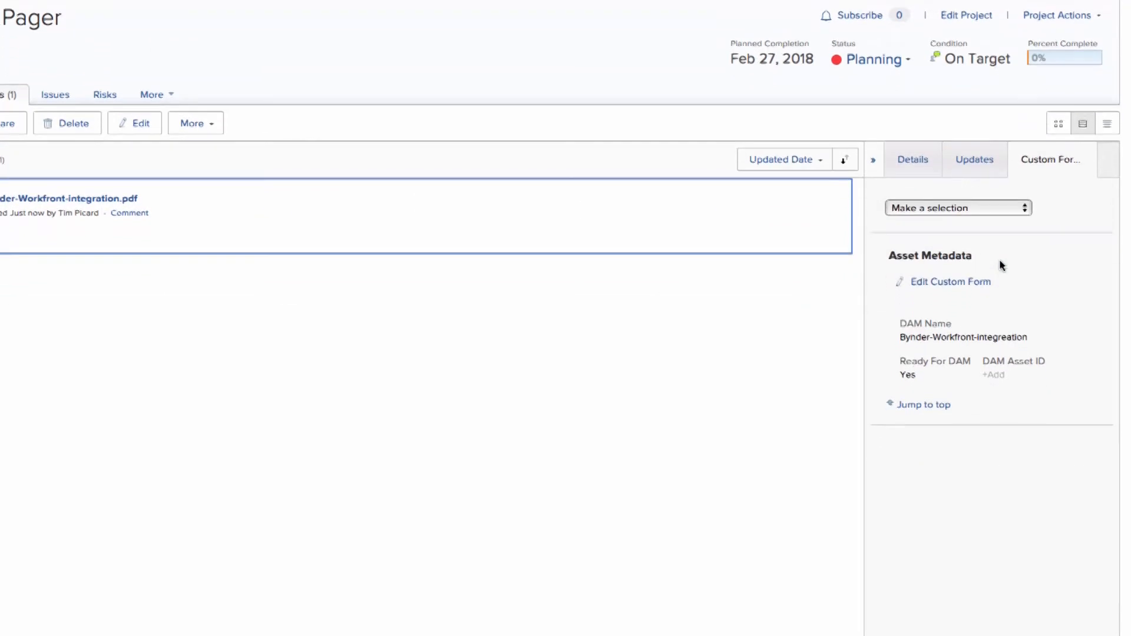
Review the PDF's Asset Metadata form and edit the added Bynder Approved form.
scroll(down, 3)
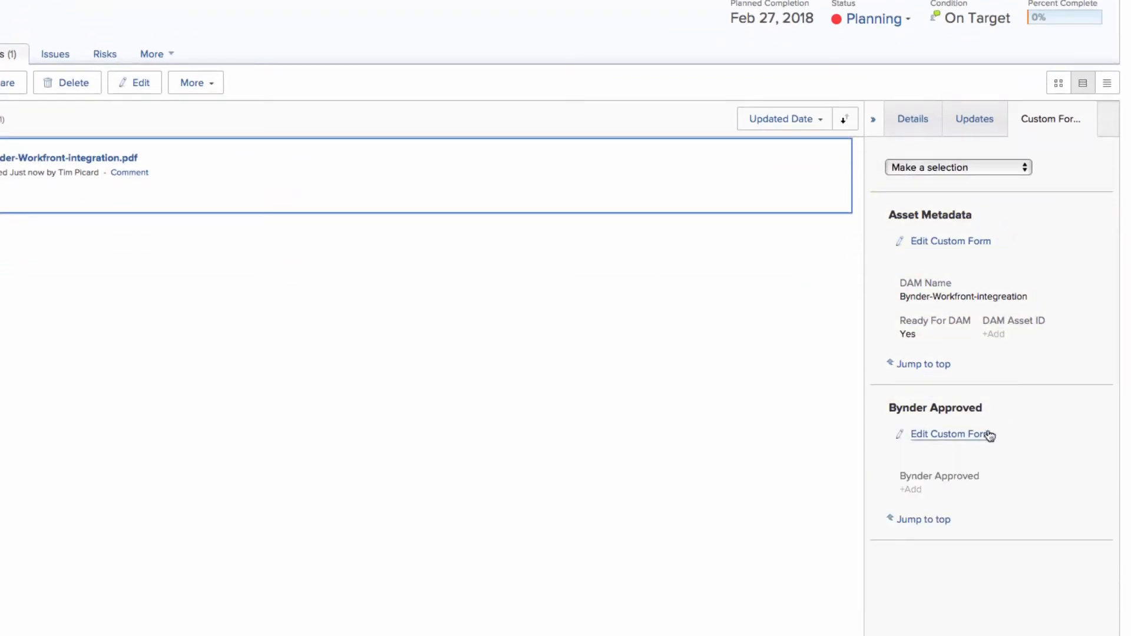
click(949, 433)
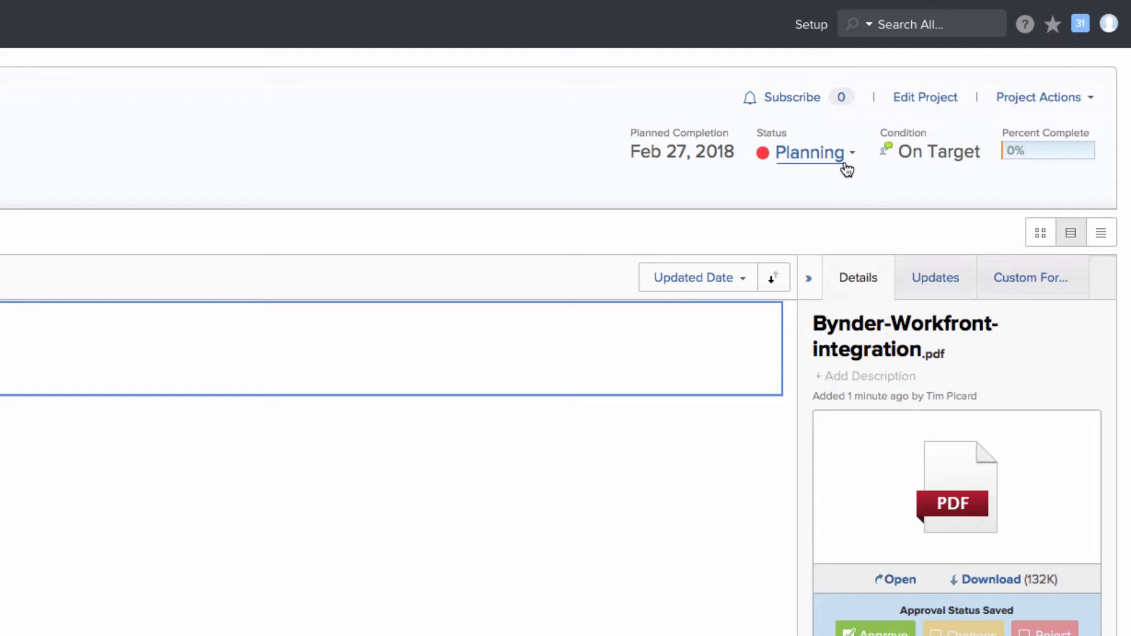
Switch the project status from Planning to Complete.
click(810, 152)
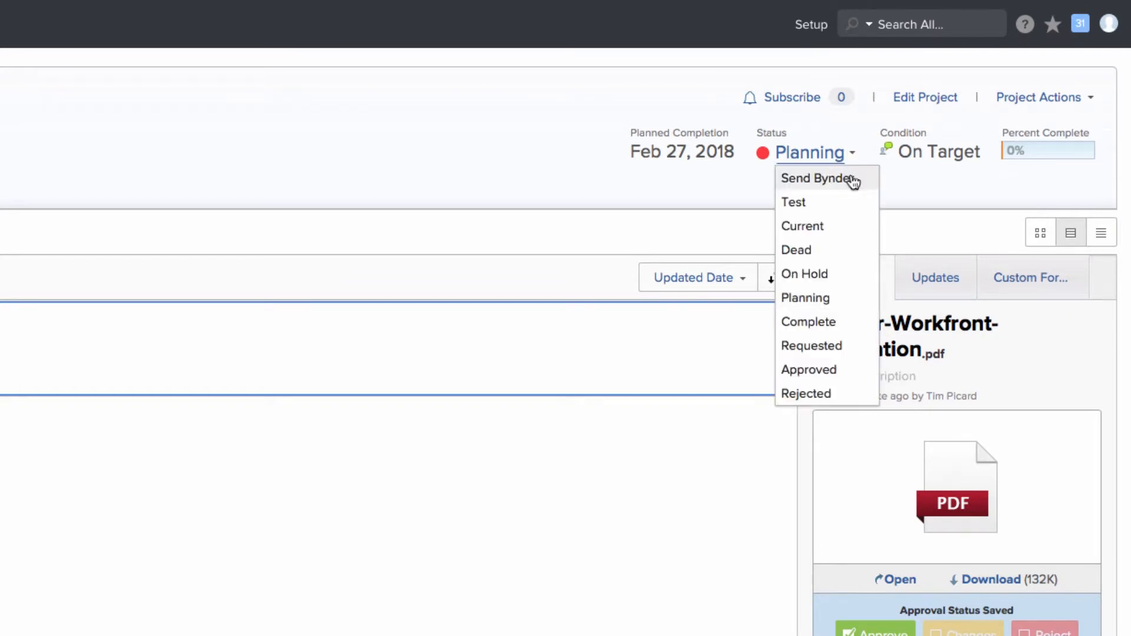
mouse_move(808, 322)
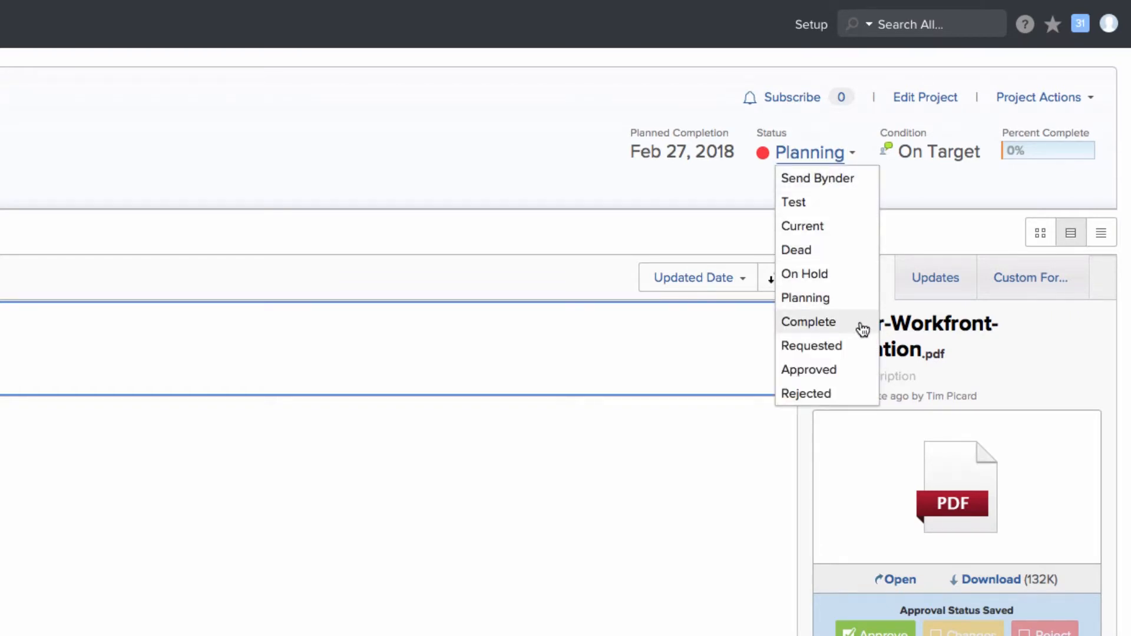
click(808, 322)
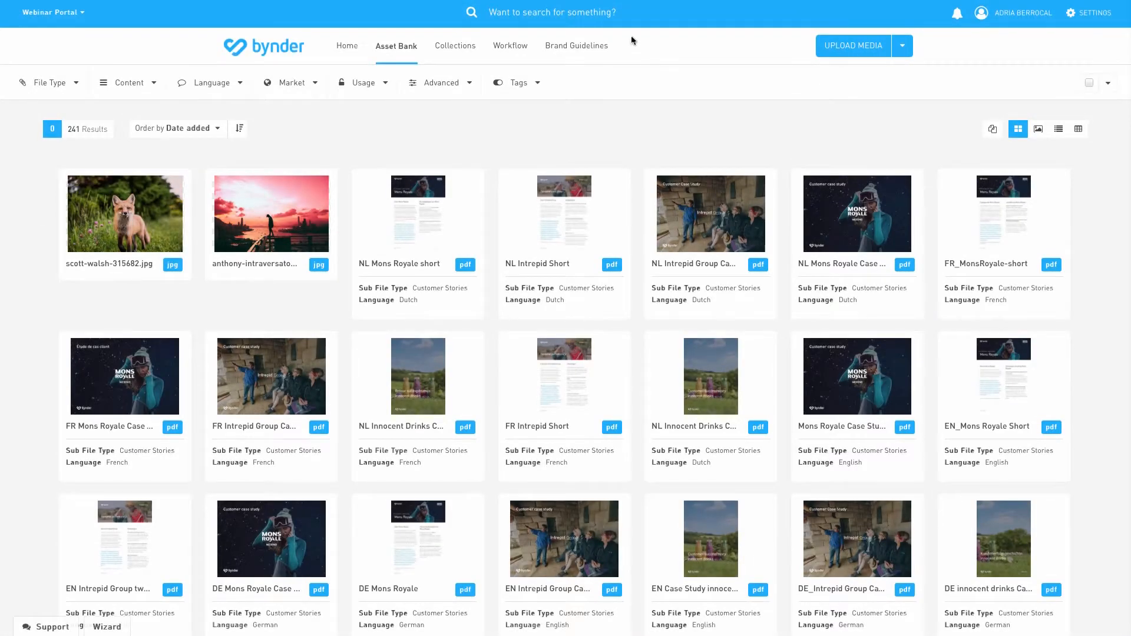
Search Bynder's Asset Bank for 'workfront'.
text(wo)
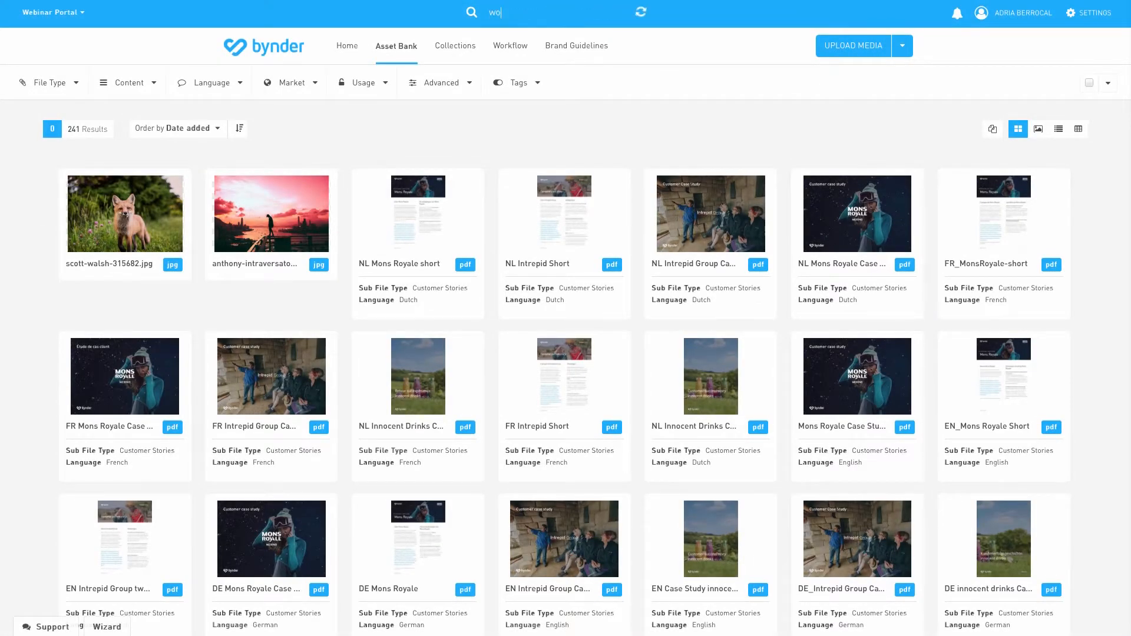
text(workfront)
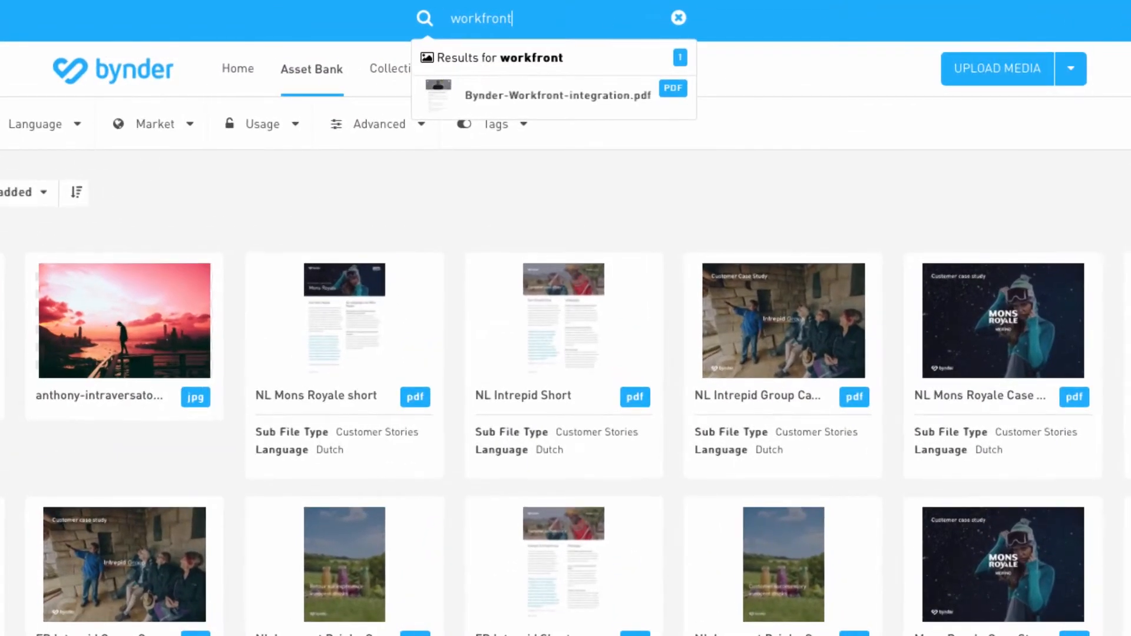
mouse_move(569, 101)
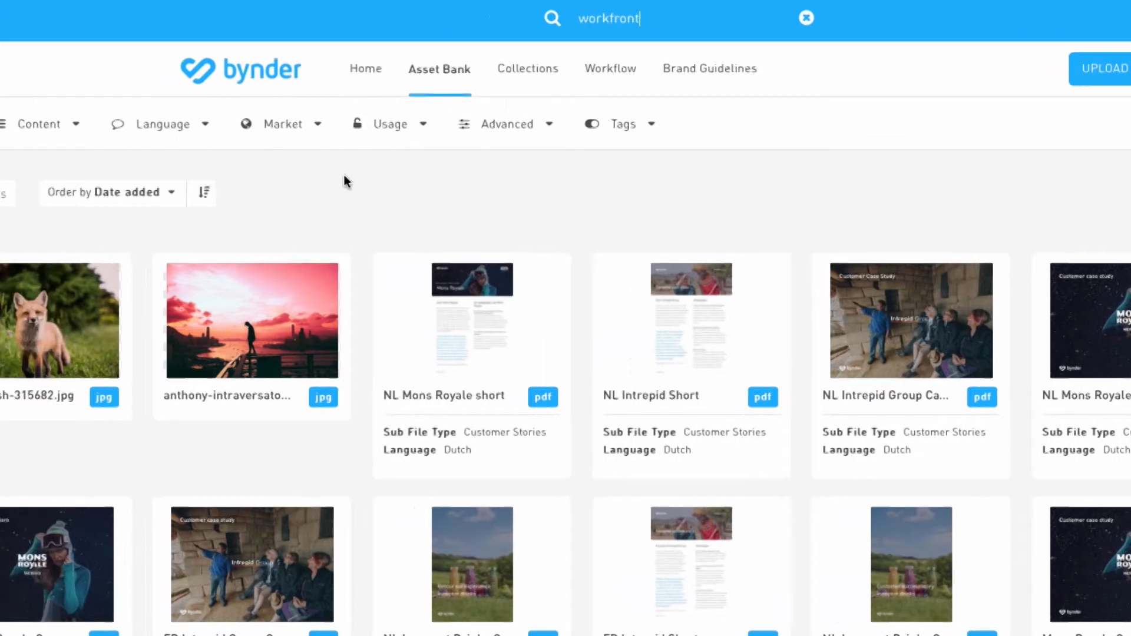
Filter results to Brand Elements and E-books, then open the integration PDF's details.
click(77, 123)
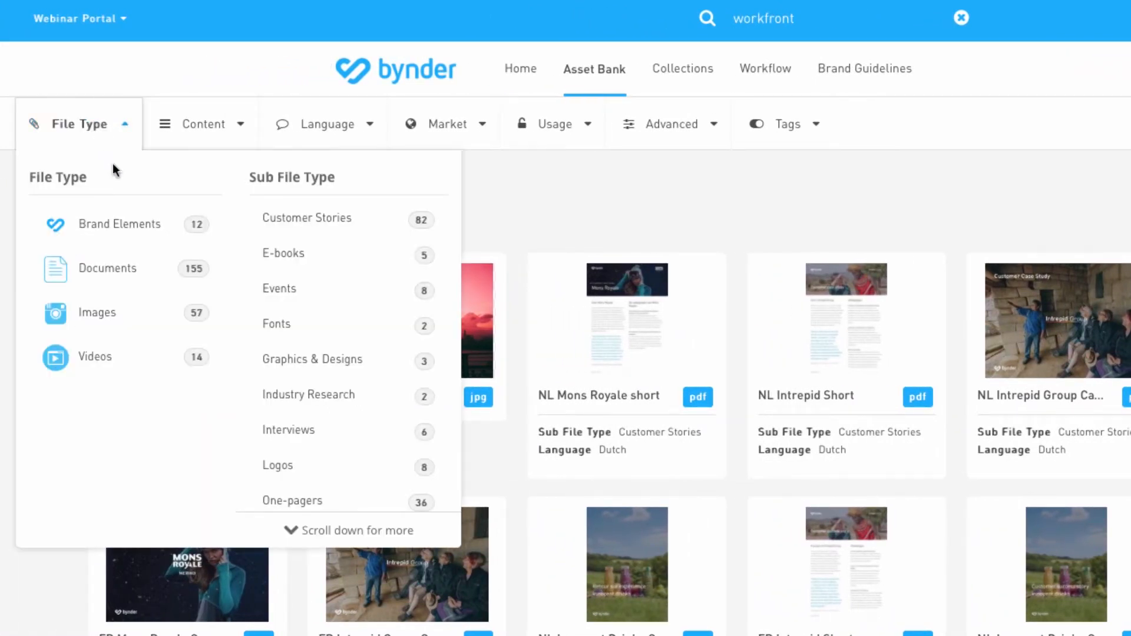
click(119, 224)
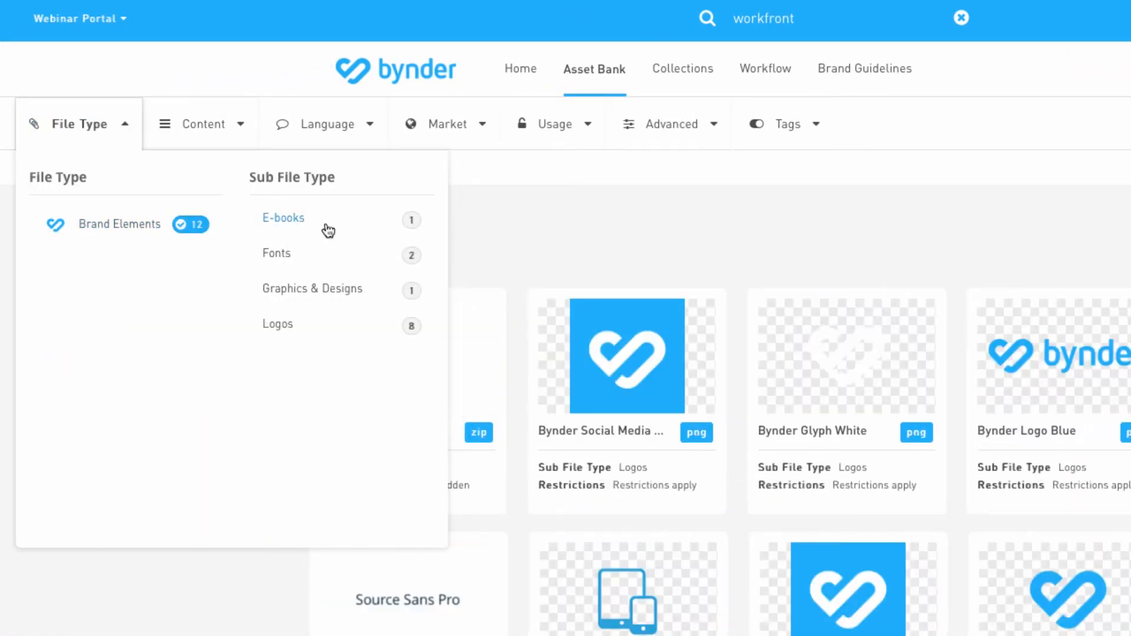
click(283, 218)
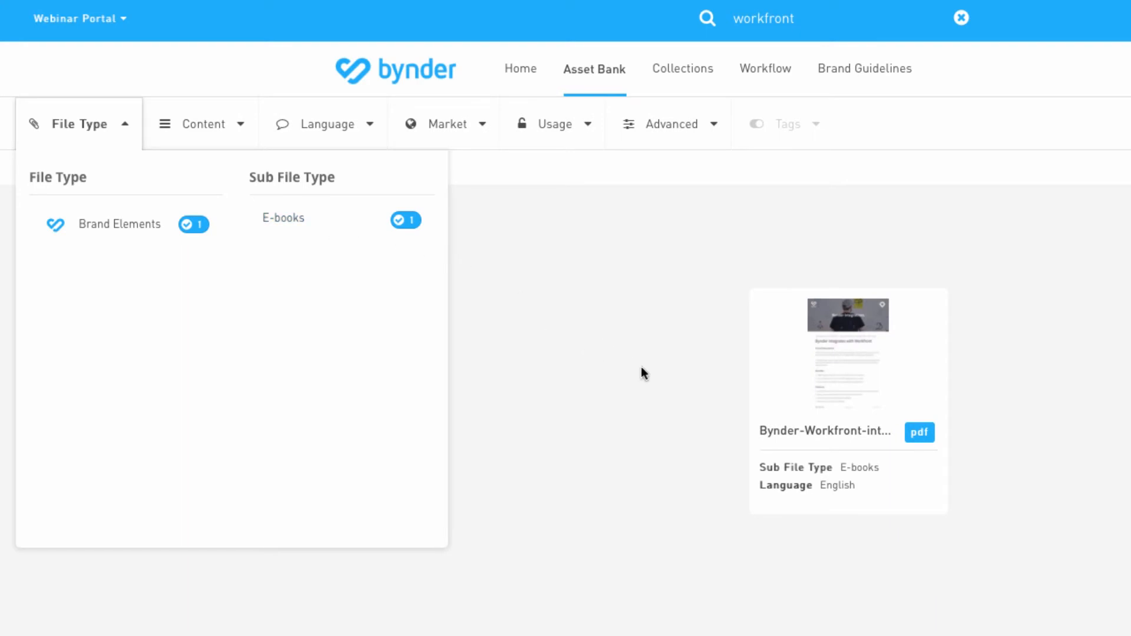
click(848, 353)
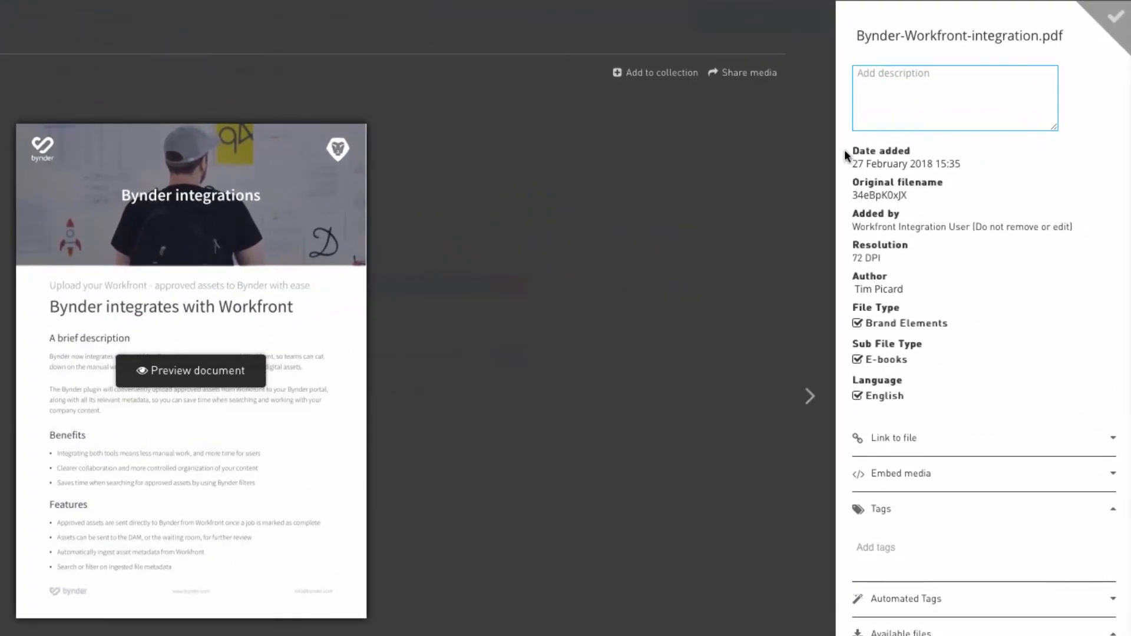
mouse_move(849, 280)
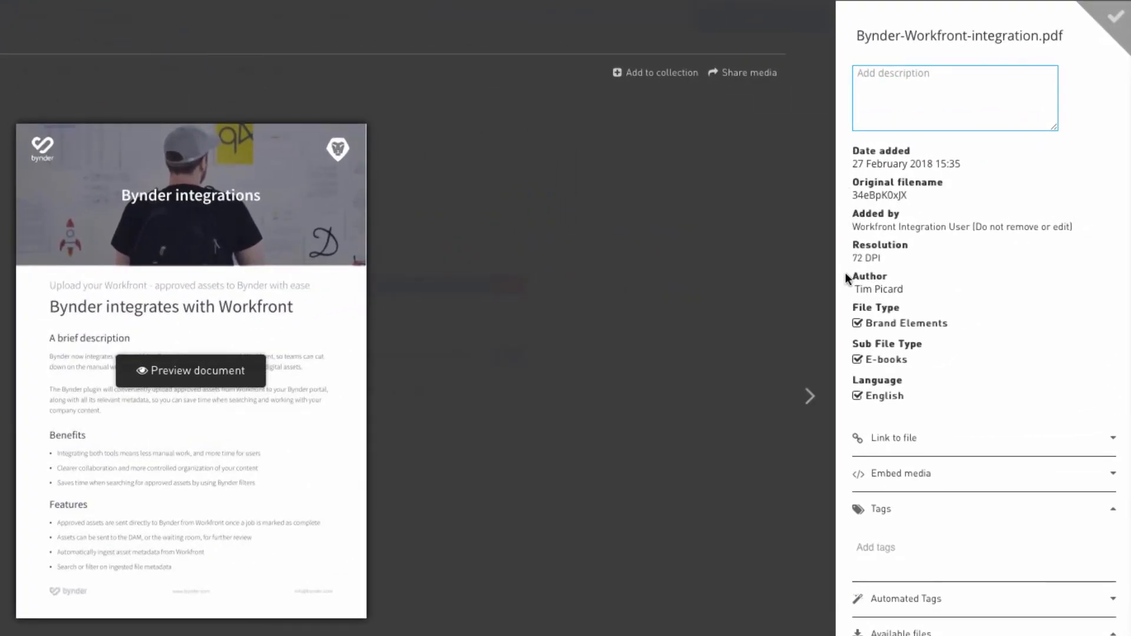